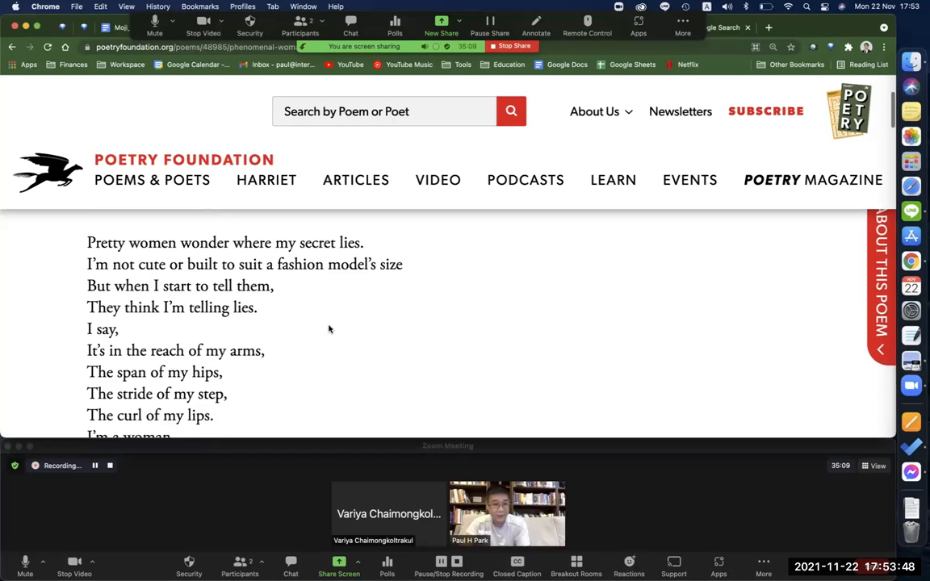
Step: Scroll down through the second stanza until 'Men themselves have wondered' comes into view
scroll(up, 3)
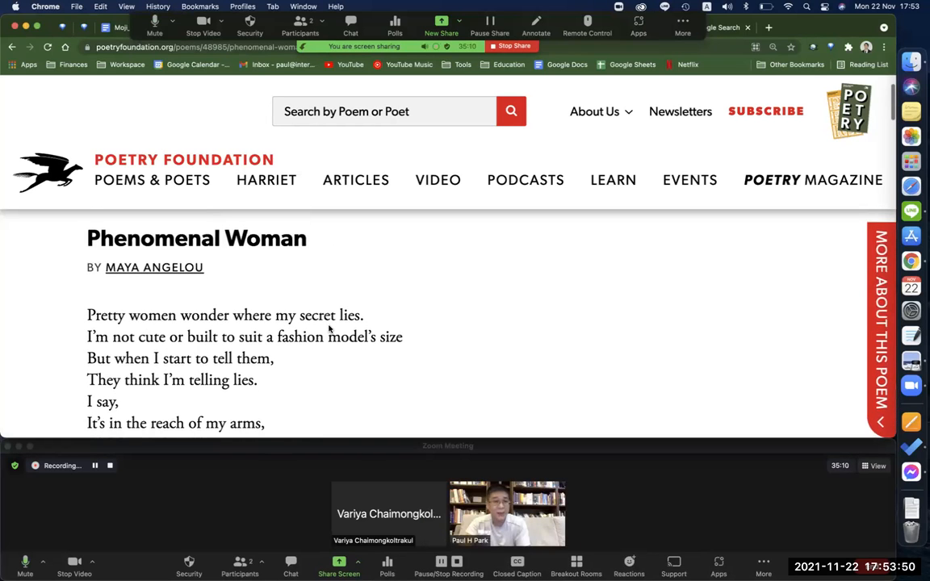
scroll(down, 3)
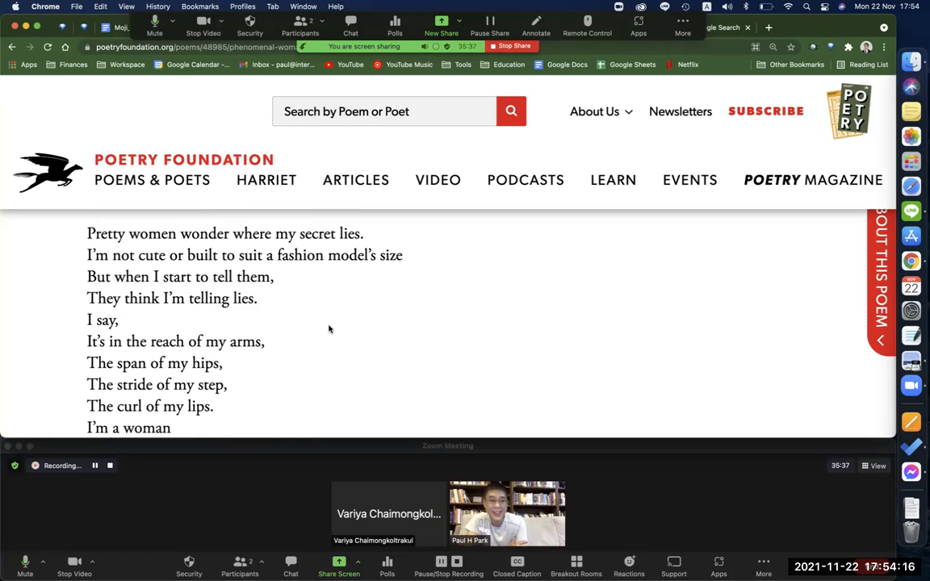
scroll(down, 3)
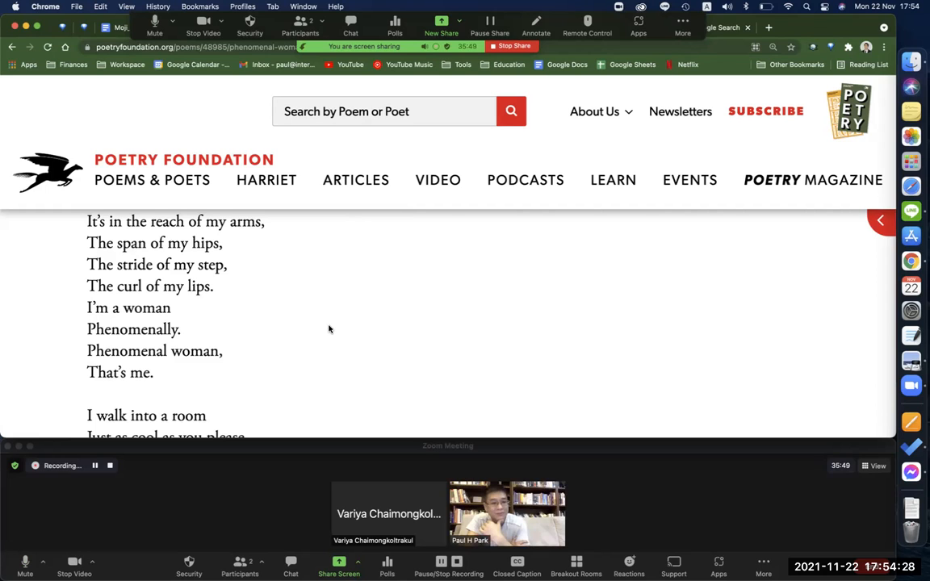
scroll(down, 3)
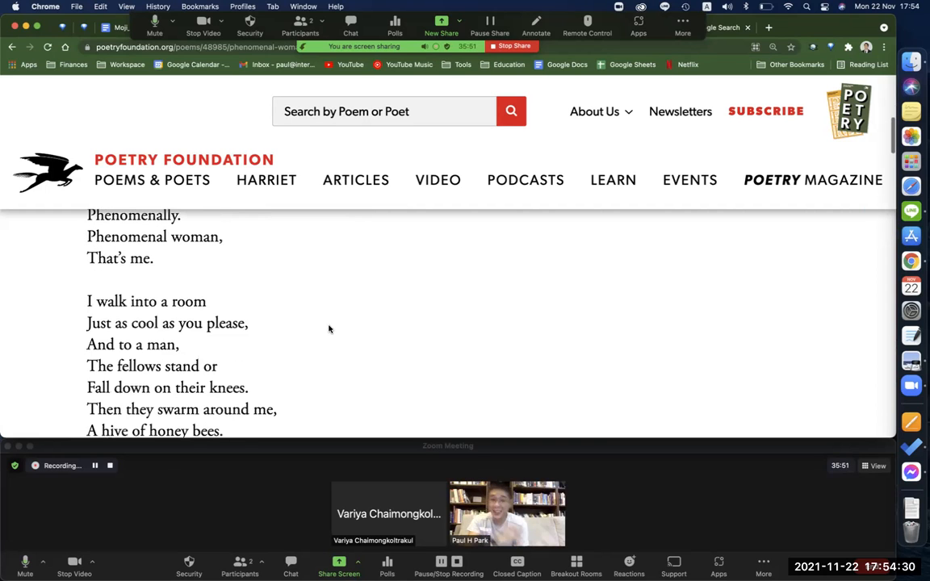
scroll(down, 3)
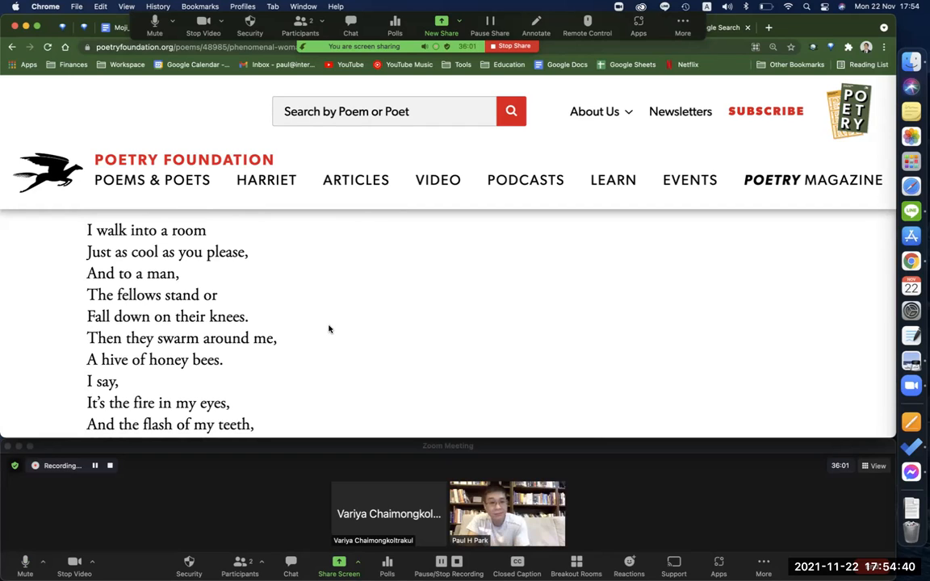
scroll(down, 3)
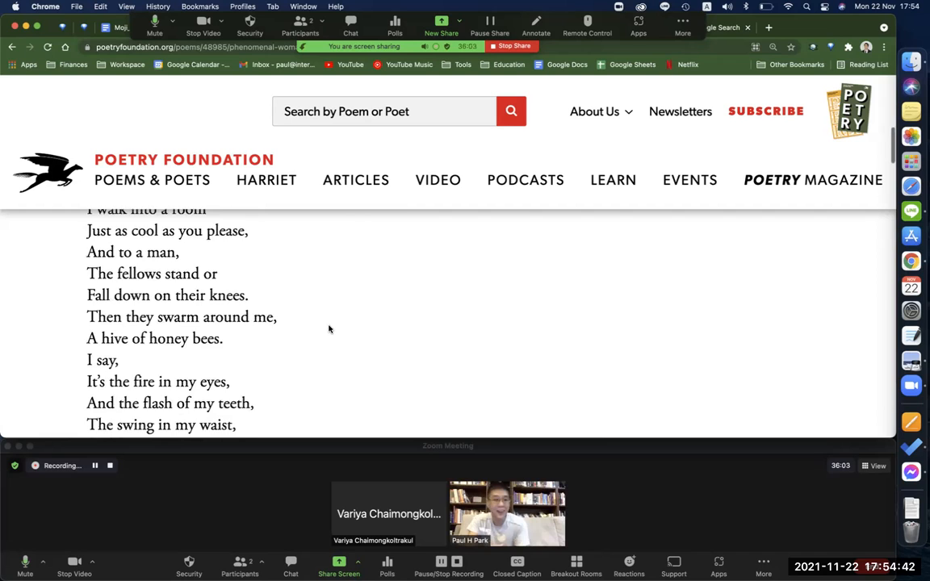
scroll(down, 3)
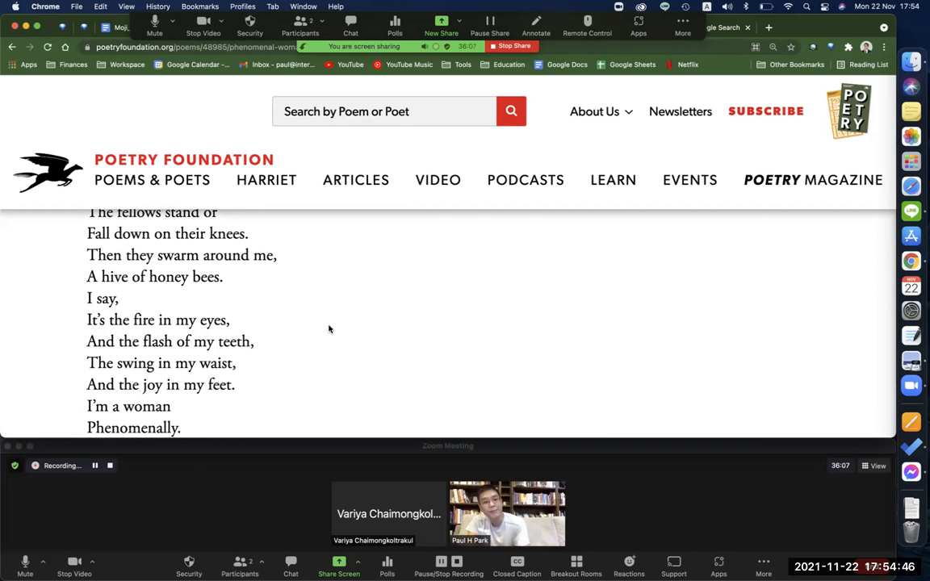
scroll(down, 3)
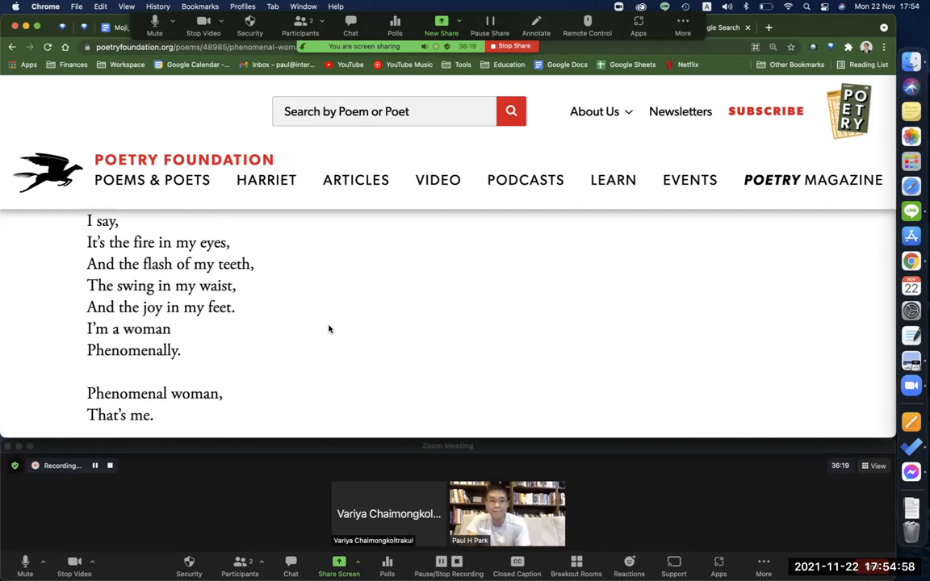
scroll(down, 3)
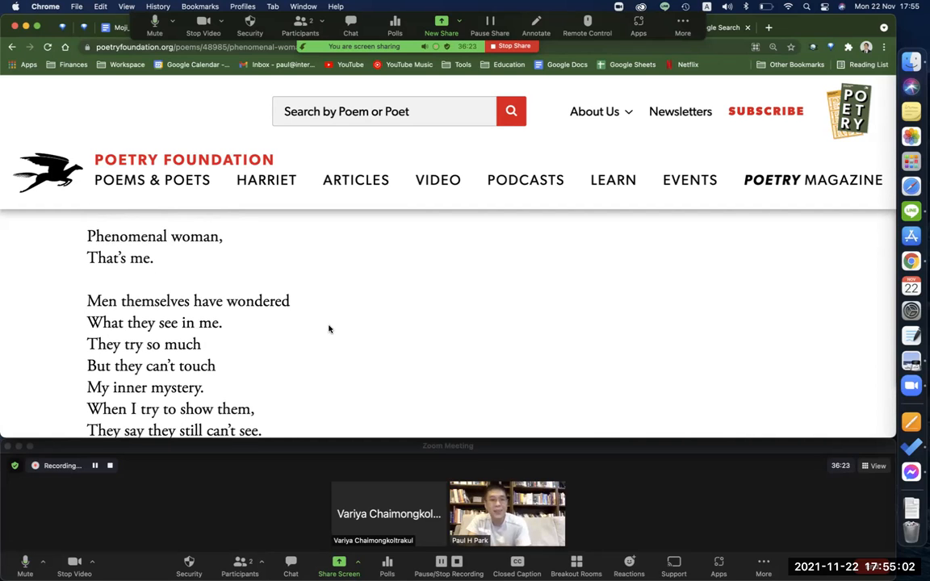
Step: Scroll to the third stanza's close, 'It's in the arch of my back' through 'That's me.'
scroll(down, 3)
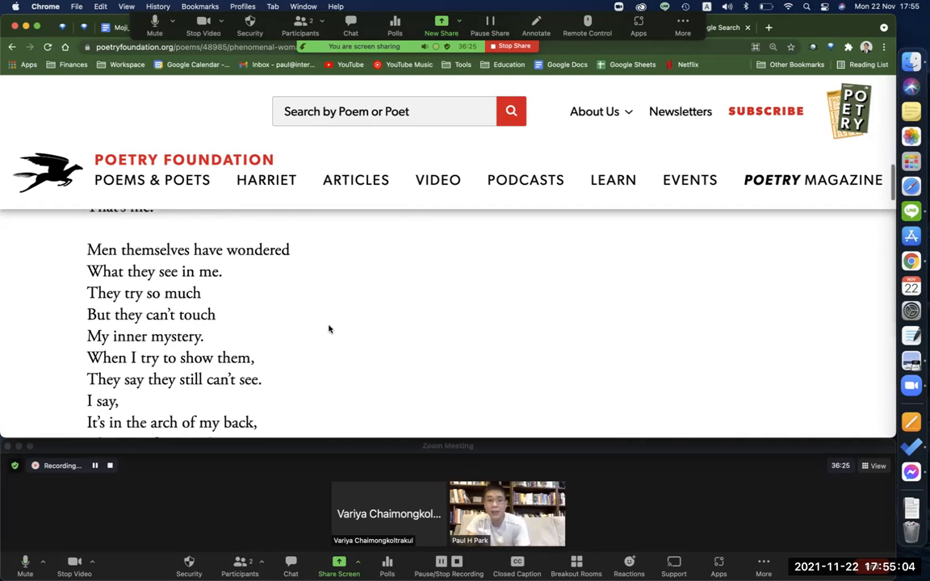
scroll(down, 3)
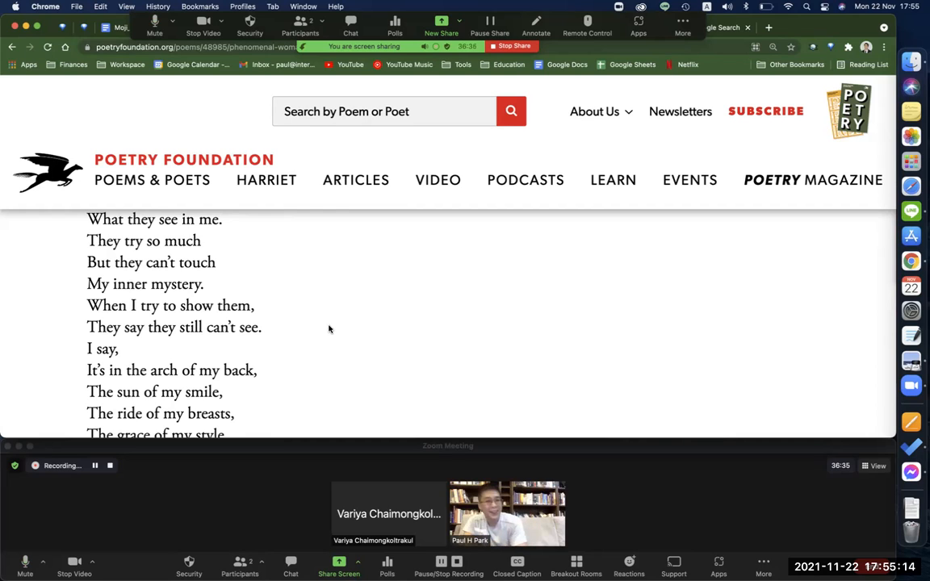
scroll(down, 3)
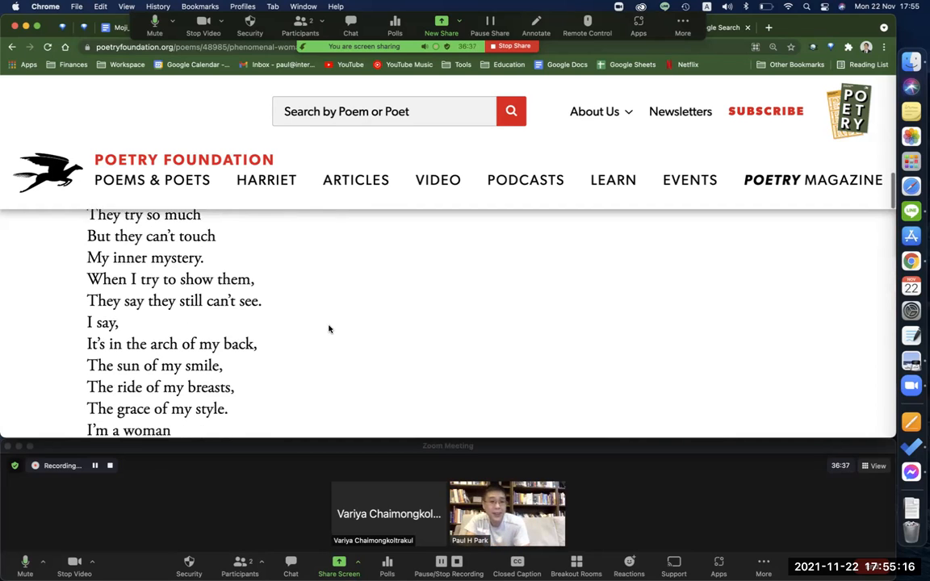
scroll(down, 3)
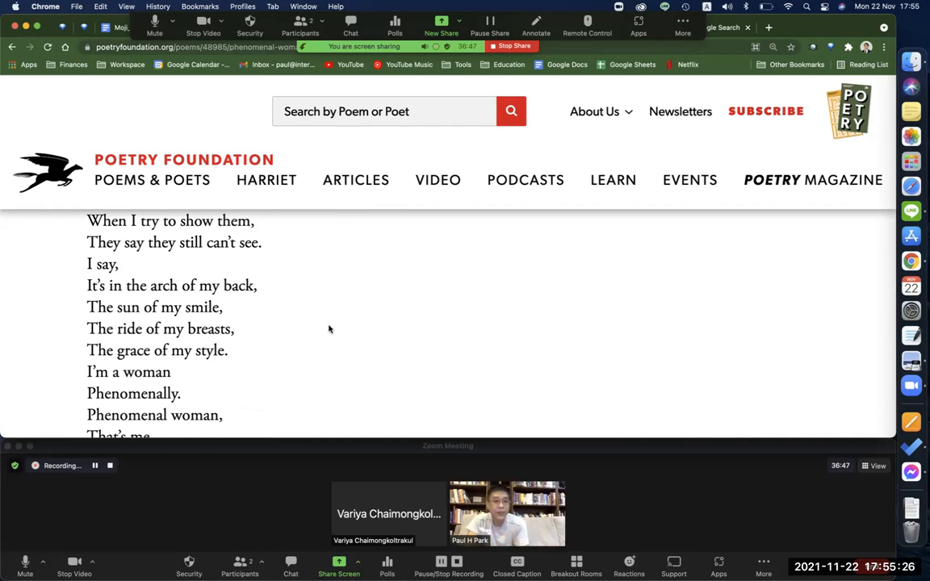
Step: Highlight the word 'arch', then scroll until the stanza 'Now you understand' appears
double_click(161, 284)
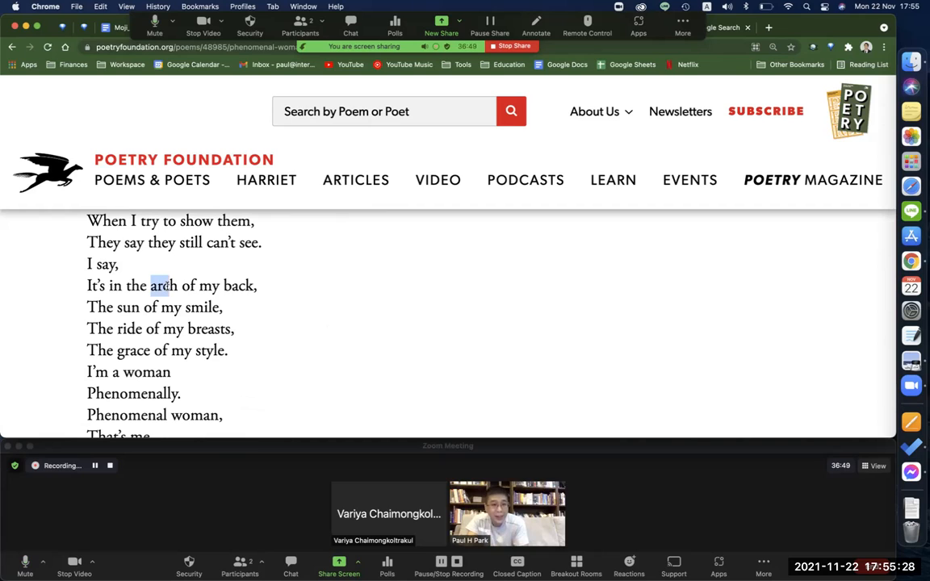
mouse_move(497, 330)
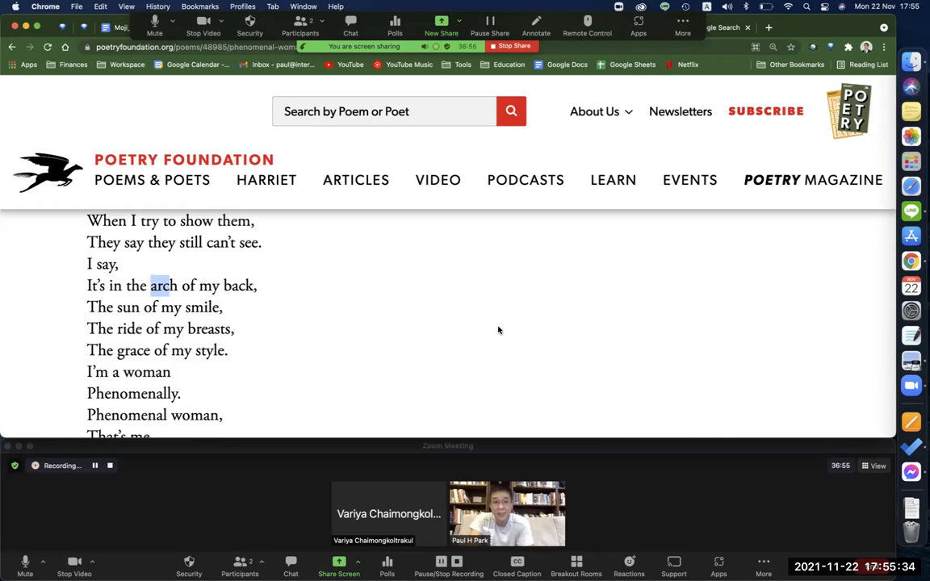
scroll(down, 3)
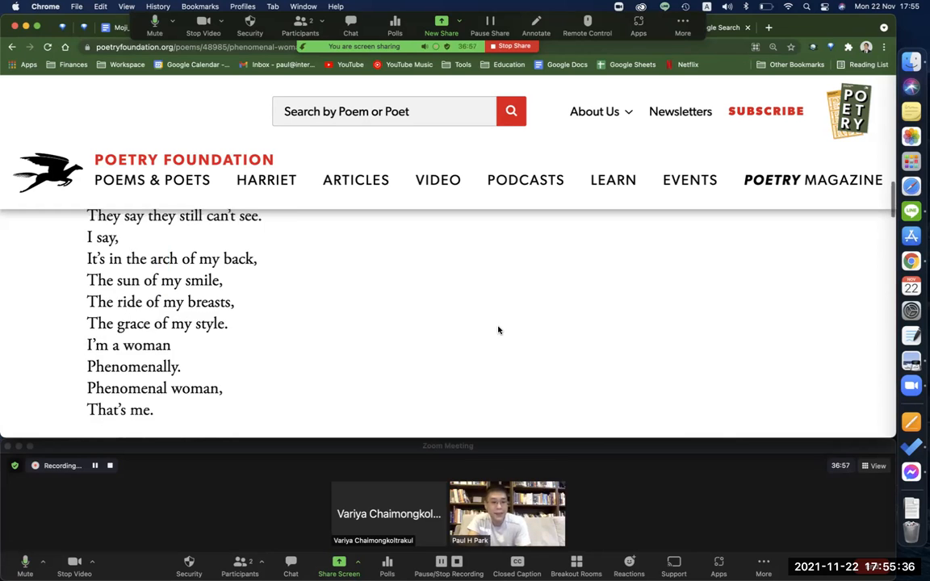
scroll(down, 3)
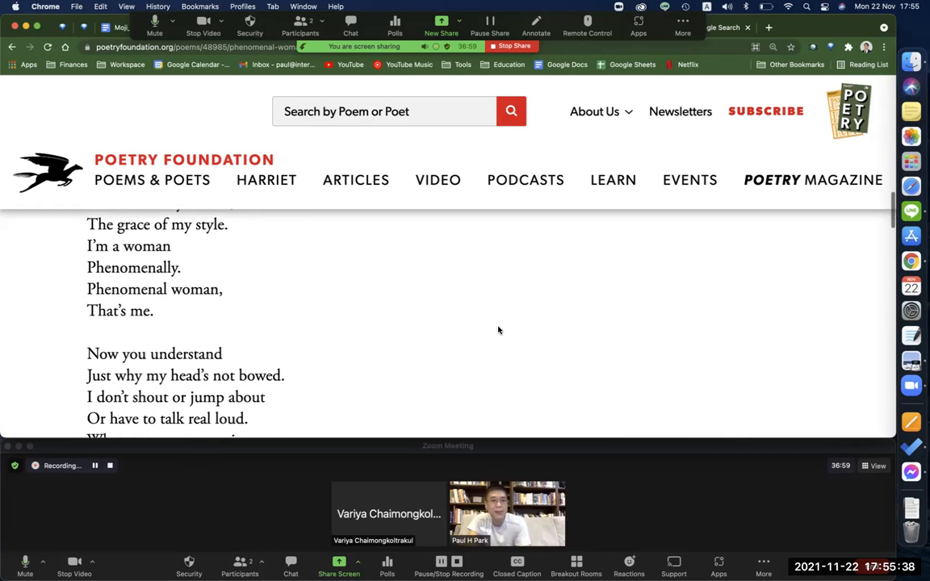
scroll(down, 3)
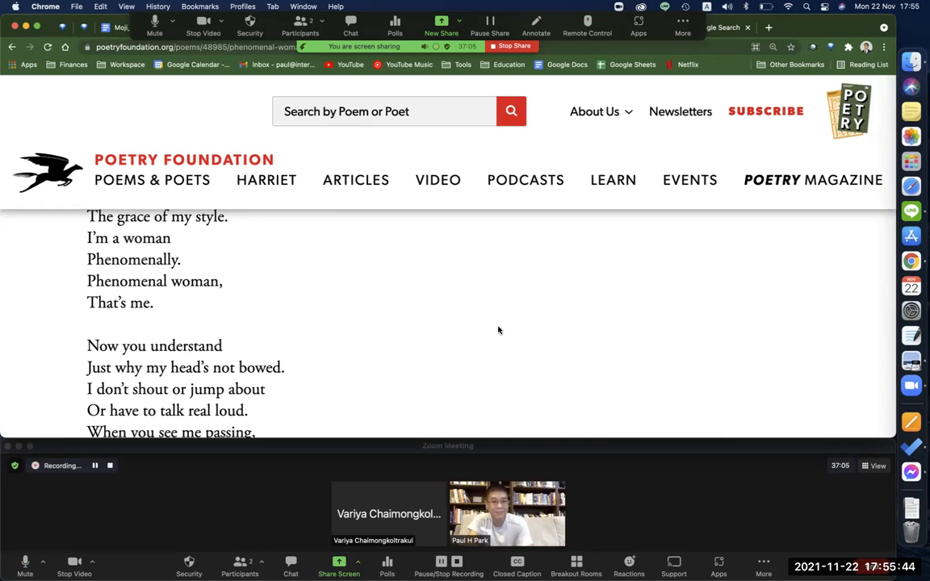
Step: Select the refrain 'Phenomenal woman, That's me.', then scroll through the final stanza
drag(88, 281, 153, 303)
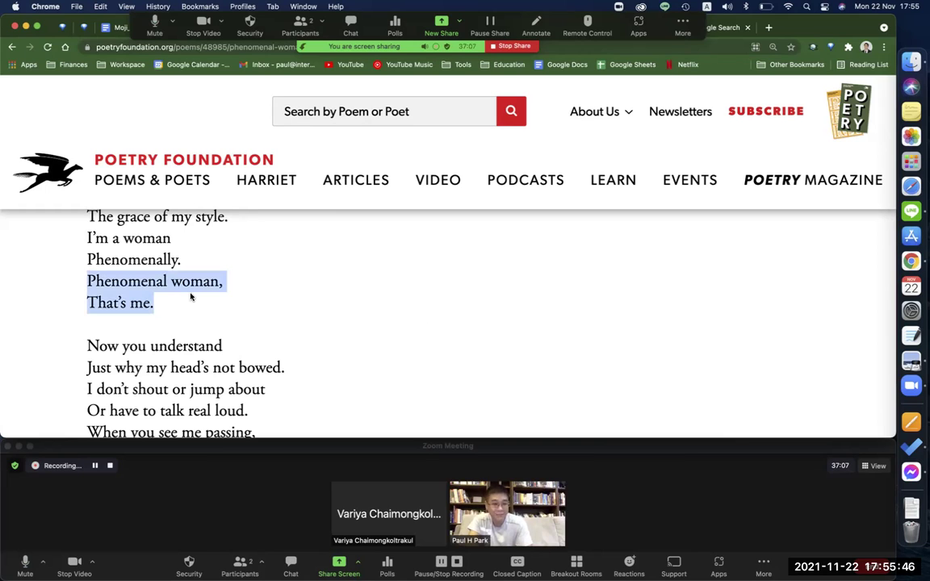
scroll(down, 3)
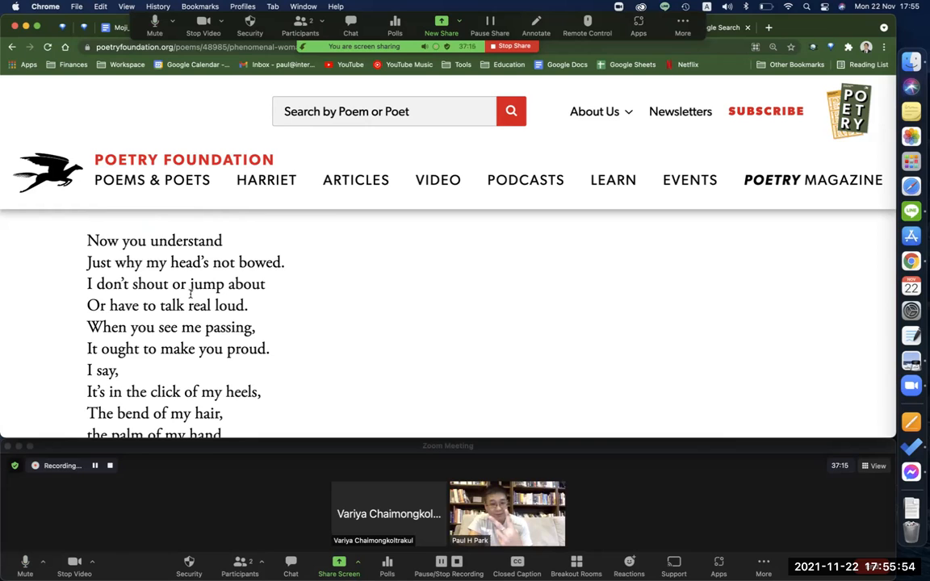
mouse_move(375, 326)
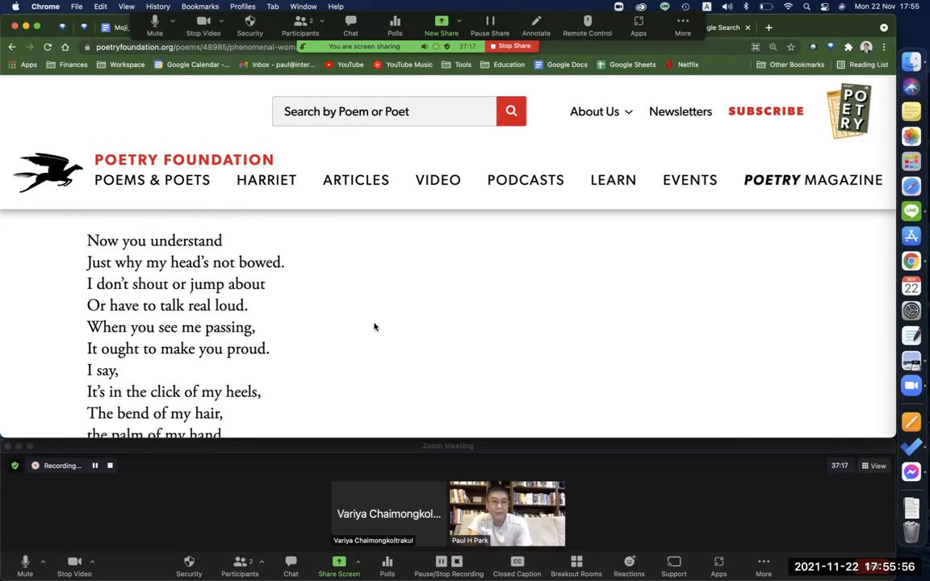
scroll(down, 3)
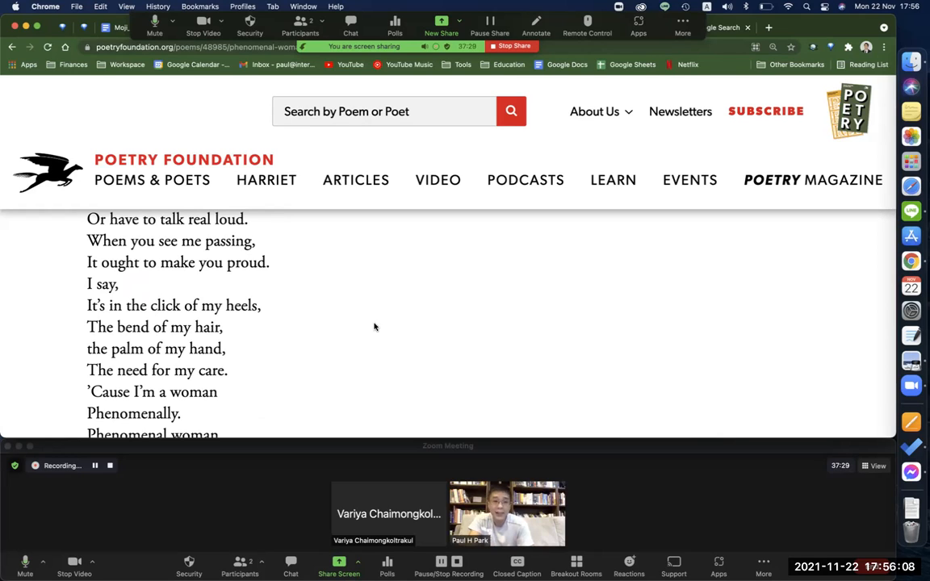
scroll(down, 3)
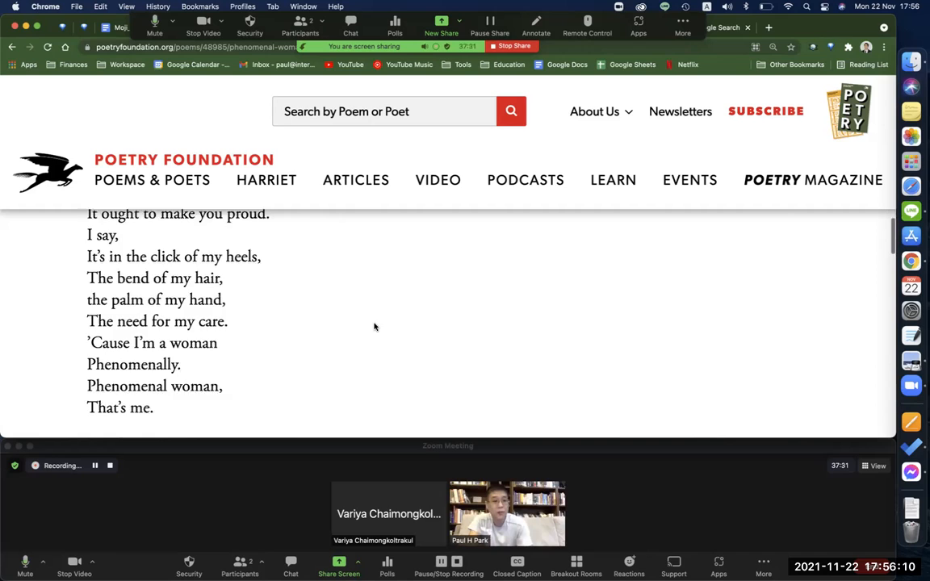
Step: Scroll to the poem's end showing the 1978 And Still I Rise copyright line
scroll(down, 3)
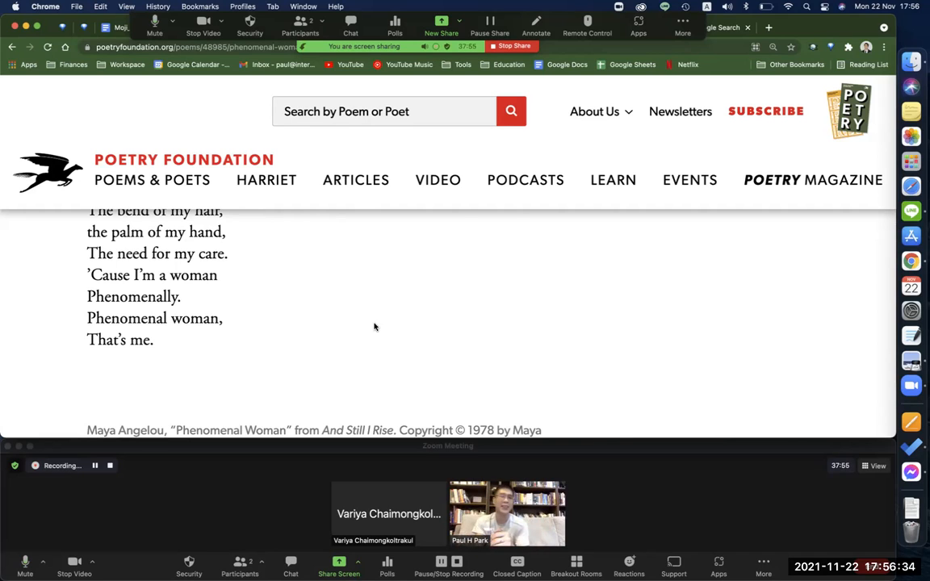
mouse_move(297, 357)
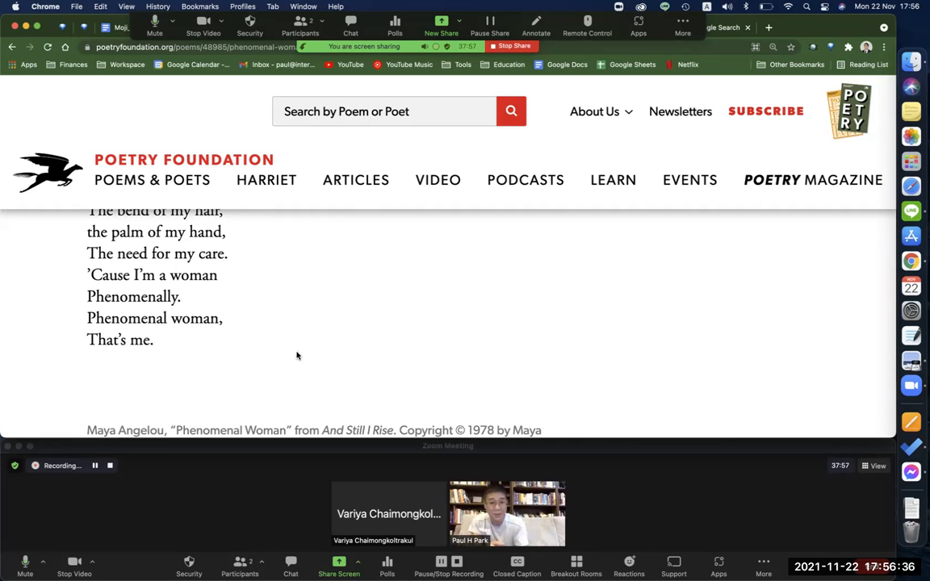